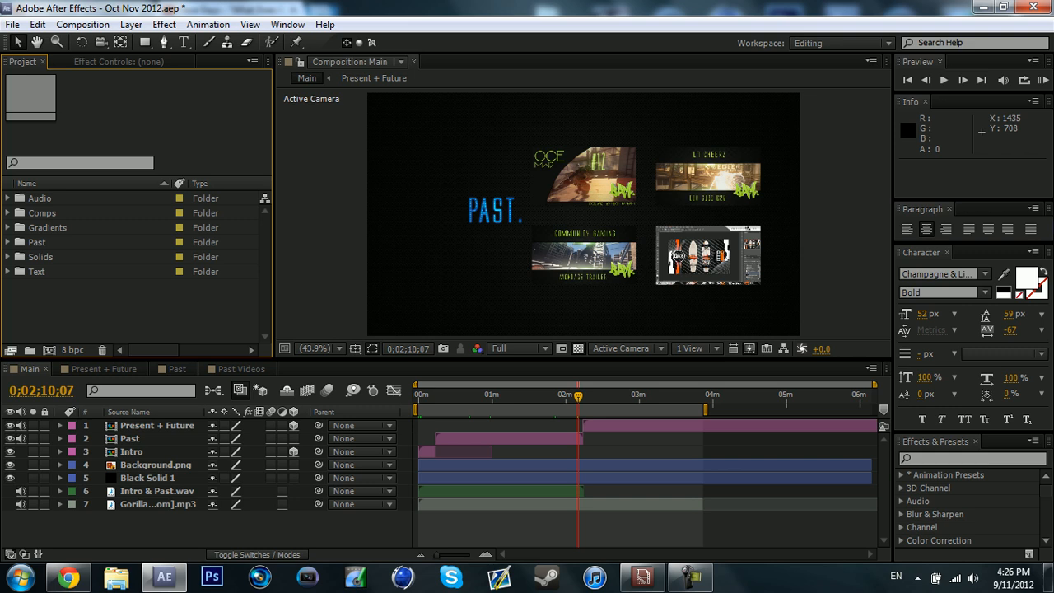
# Select the Main timeline's work area bar to verify it ends at 0;03;52;06.
pyautogui.click(521, 394)
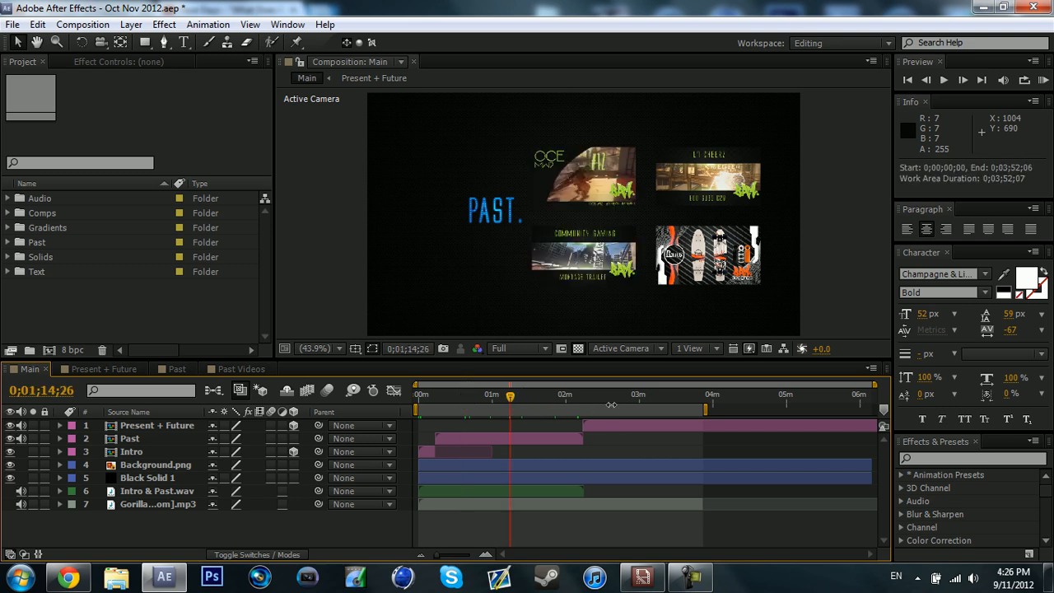
# Scrub the Main composition through Present to the FUTURE fade near 3:52.
pyautogui.click(611, 394)
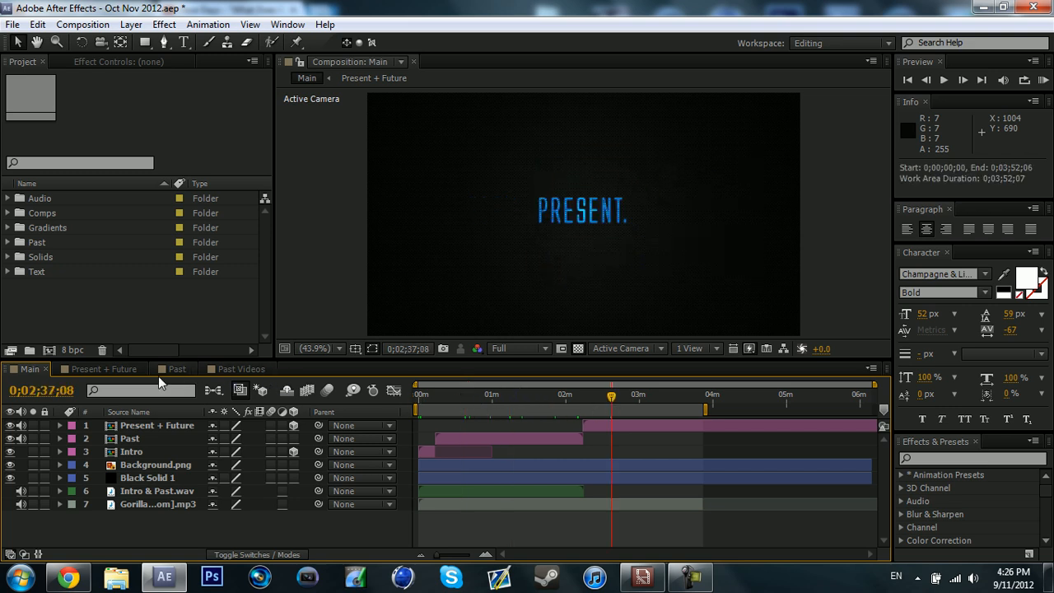
pyautogui.click(496, 399)
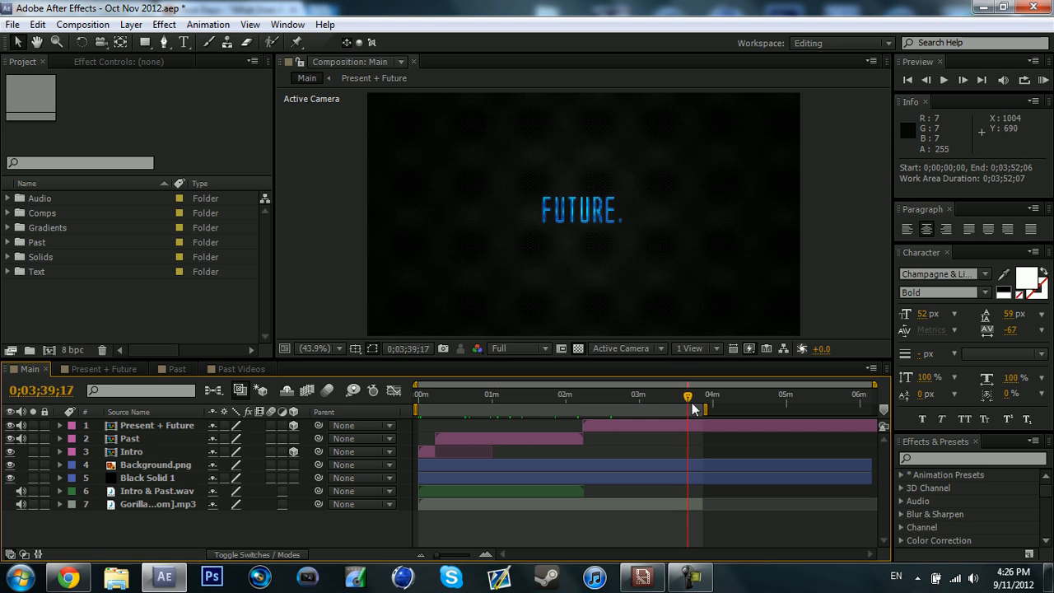
pyautogui.moveTo(688, 397); pyautogui.dragTo(703, 397)
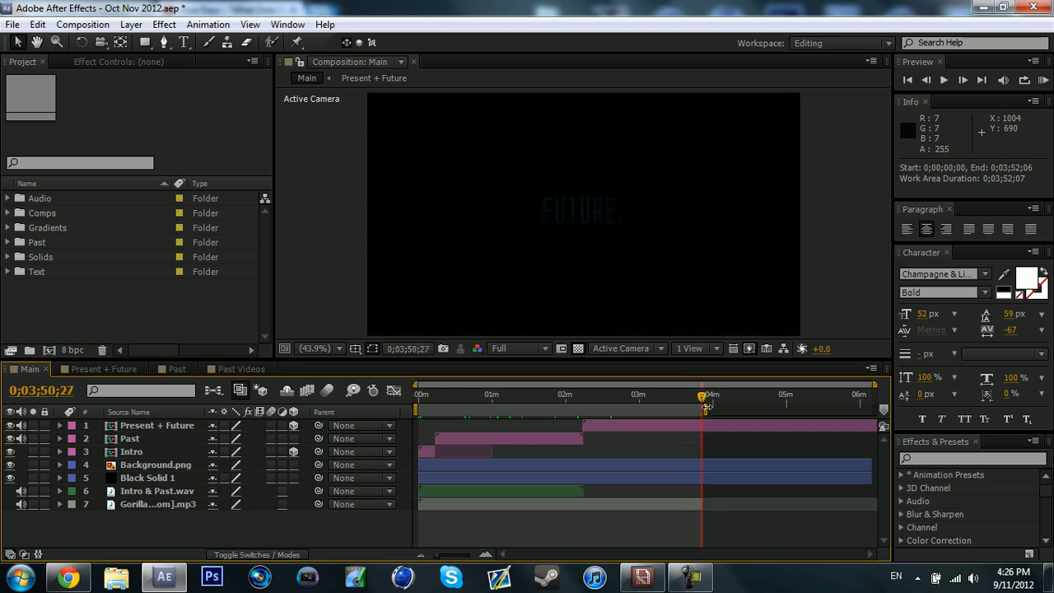
pyautogui.moveTo(704, 409)
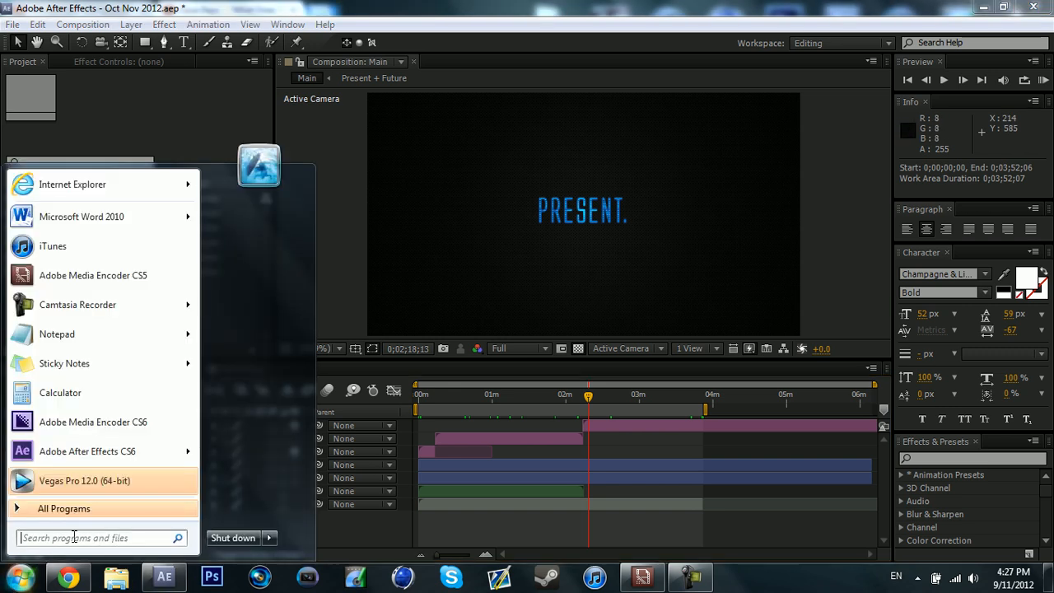
# Search 'encoder' in the Start menu to find Adobe Media Encoder CS5.
pyautogui.write('encoder')
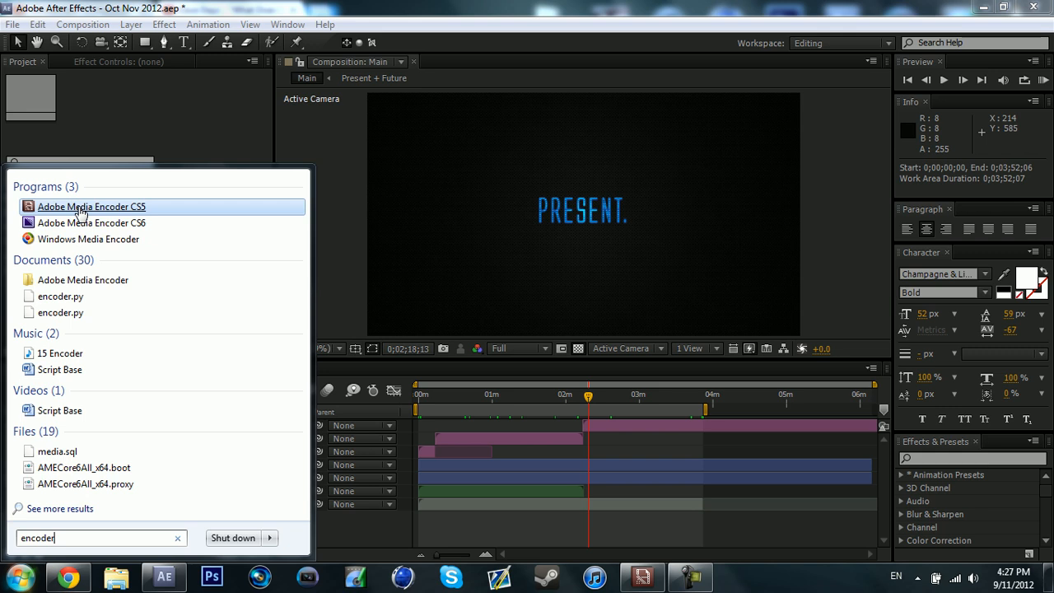
pyautogui.moveTo(92, 207)
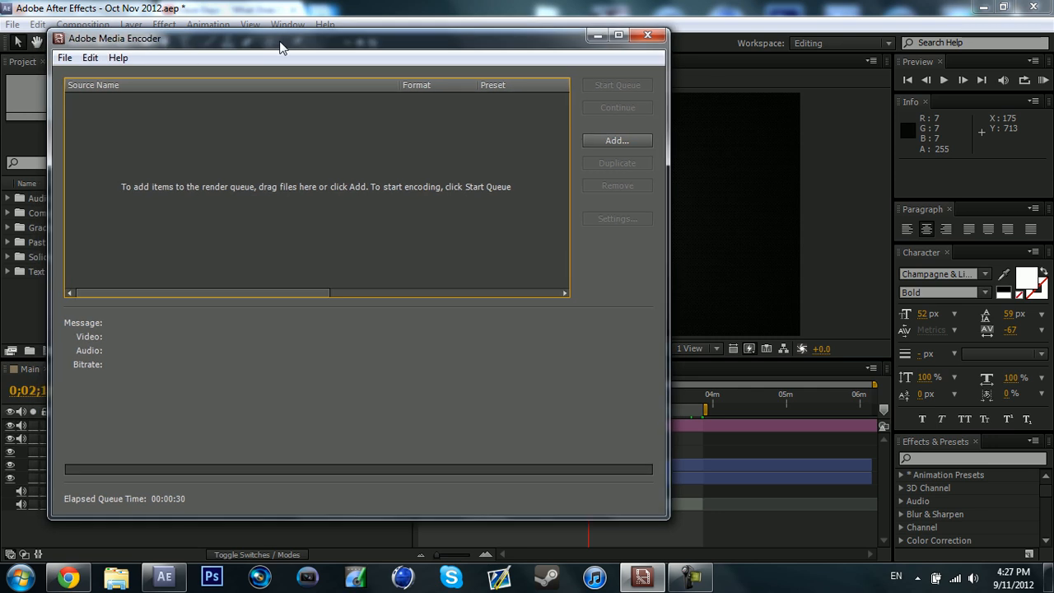
# Add the Main composition from the Oct Nov 2012 project to the encoding queue.
pyautogui.click(616, 140)
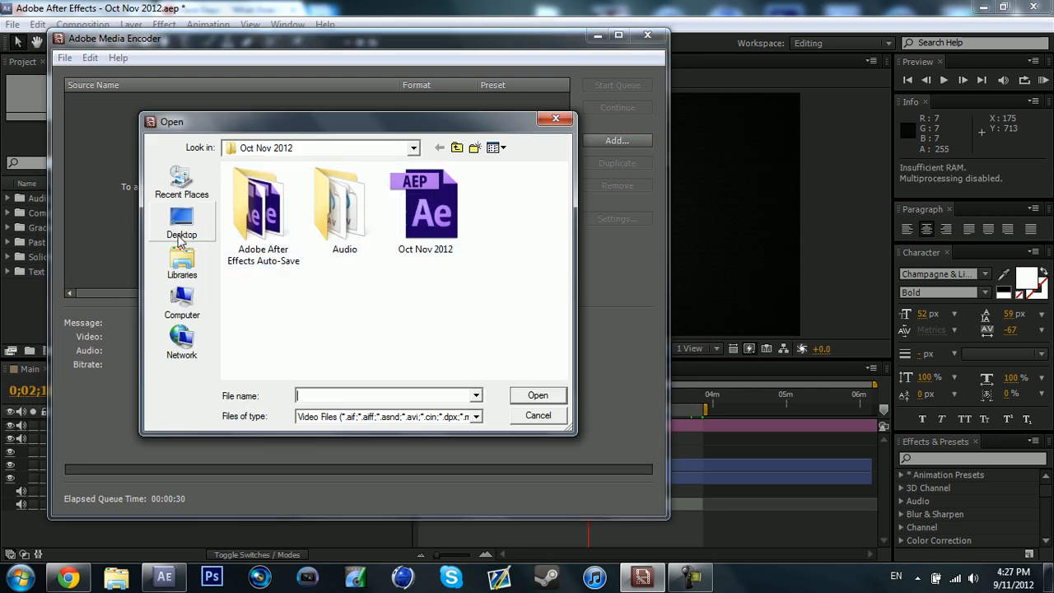
pyautogui.doubleClick(425, 206)
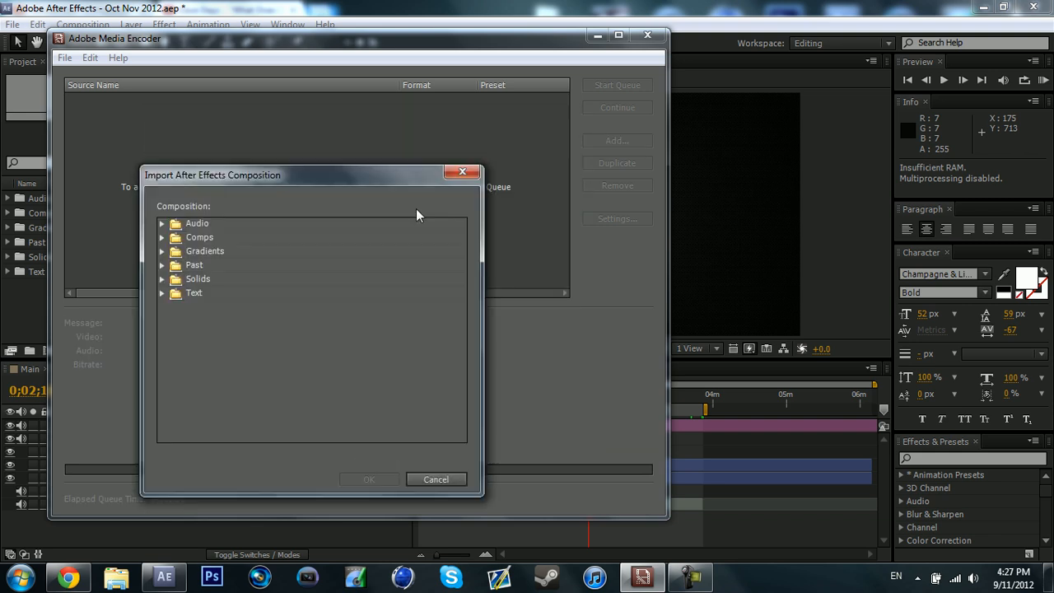
pyautogui.moveTo(190, 301)
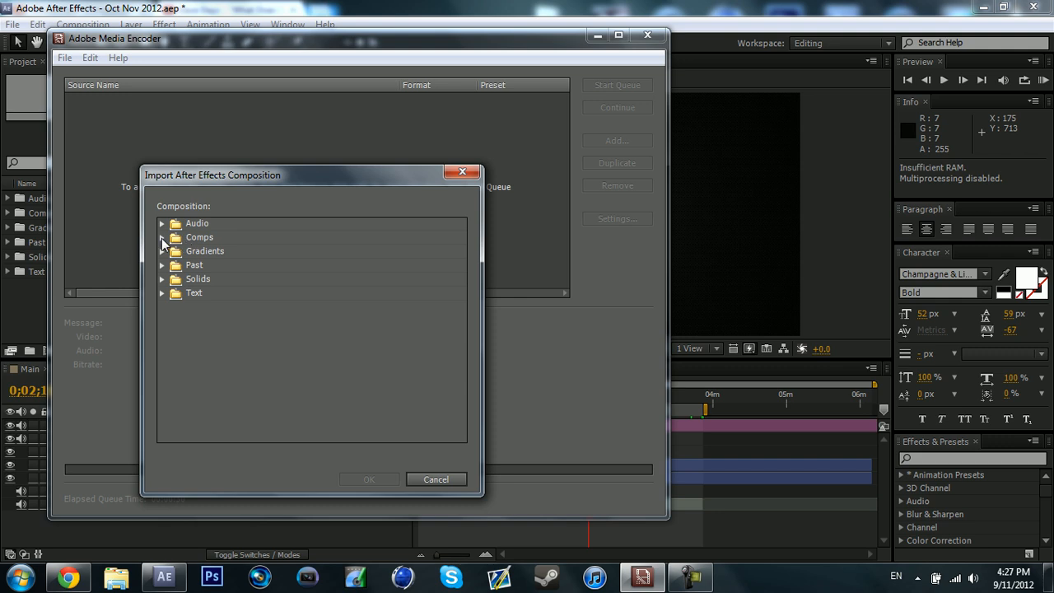
pyautogui.click(162, 237)
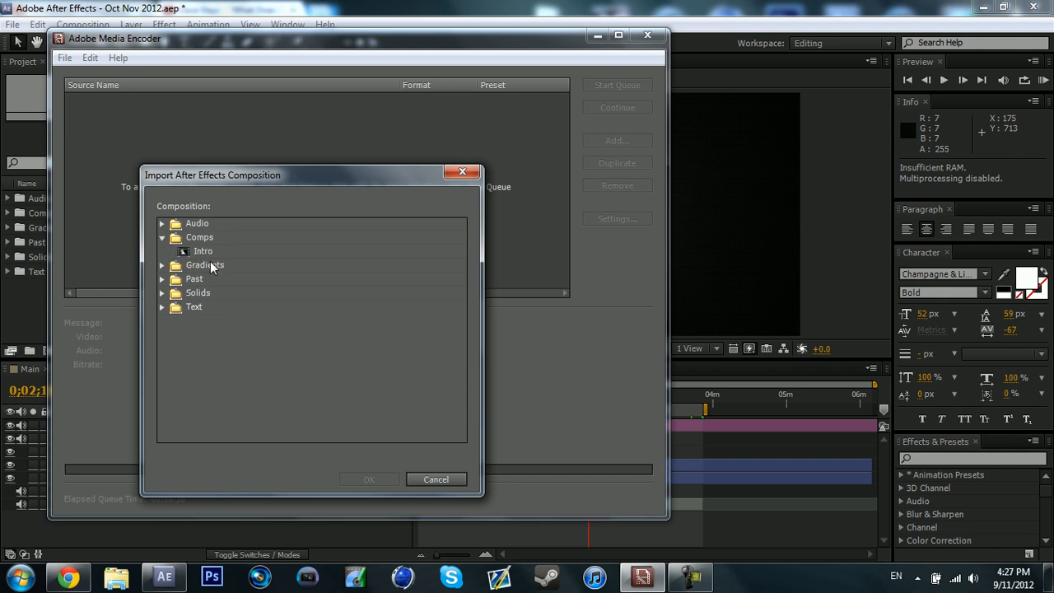
pyautogui.click(162, 237)
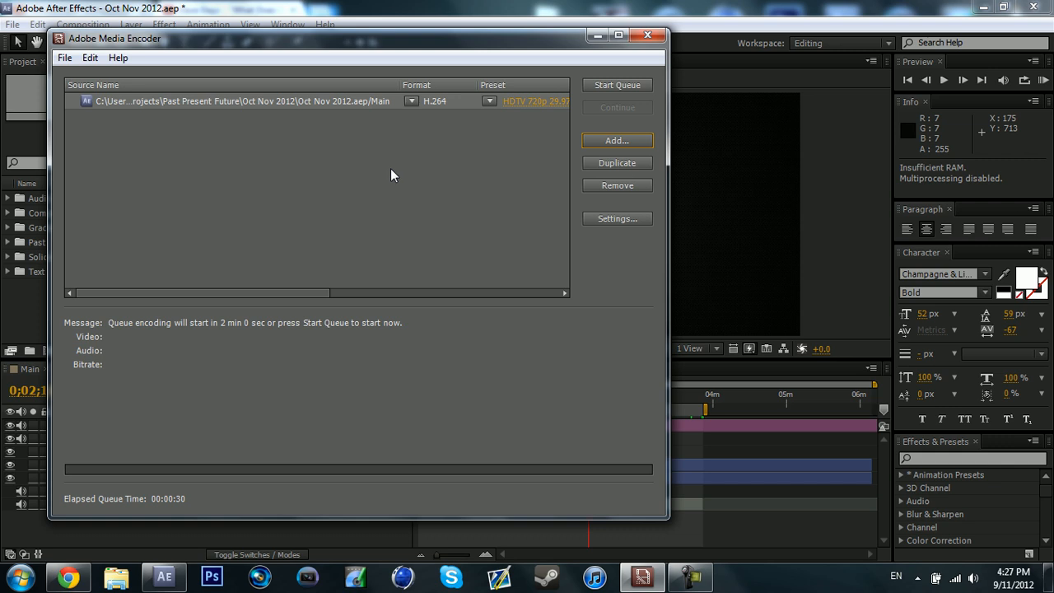
pyautogui.moveTo(531, 115)
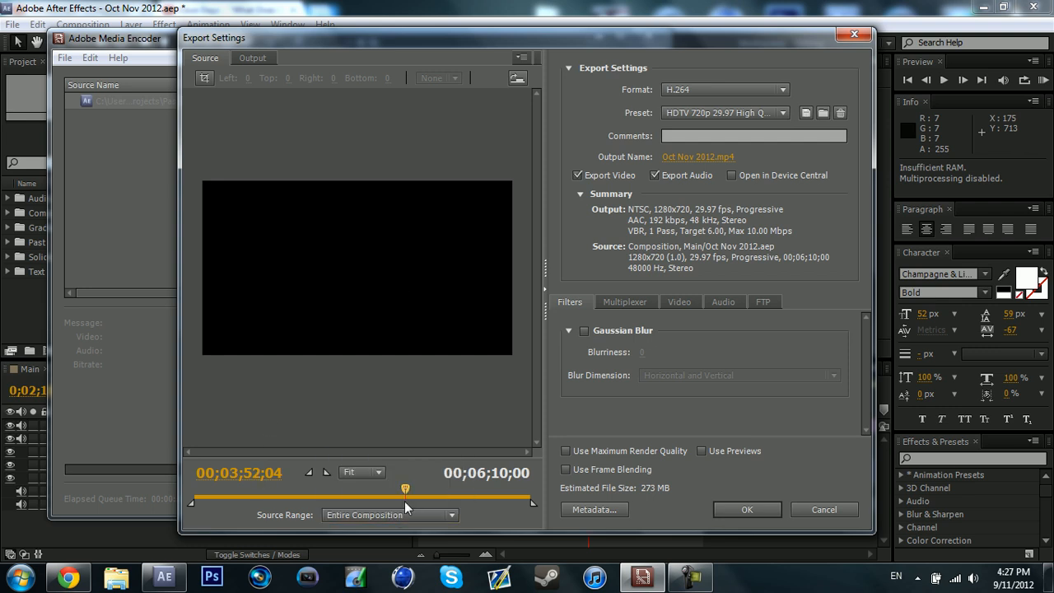
# Set Source Range to Work Area after briefly adjusting a custom range end.
pyautogui.click(390, 515)
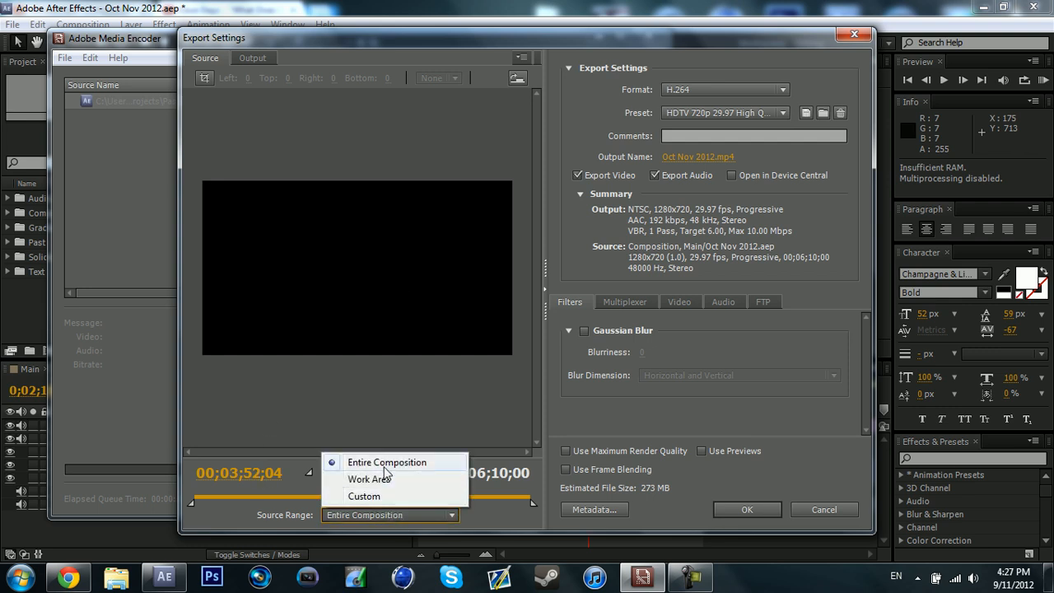
pyautogui.click(369, 478)
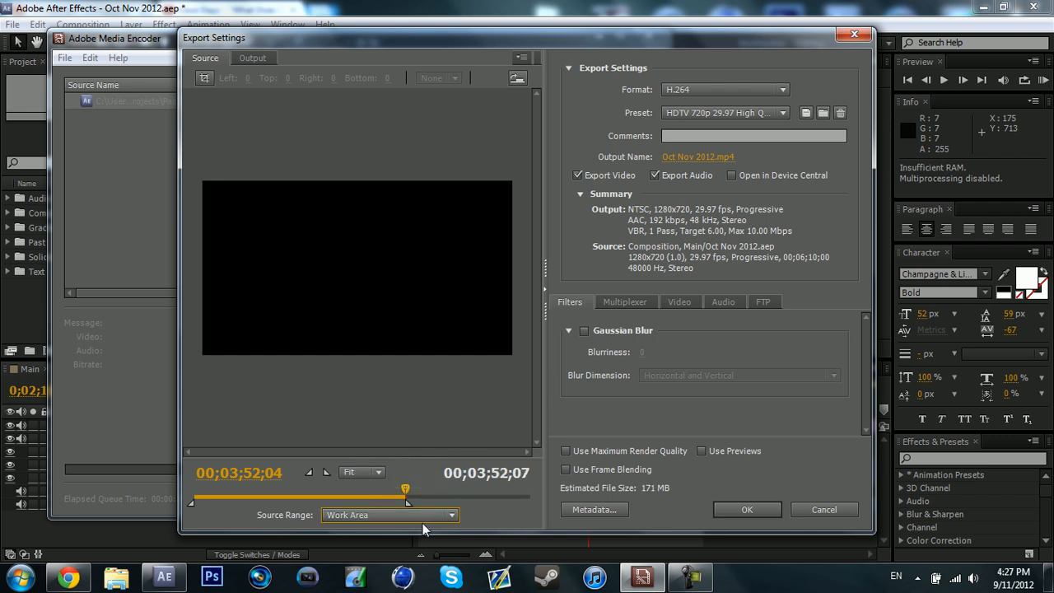
pyautogui.moveTo(403, 490); pyautogui.dragTo(531, 506)
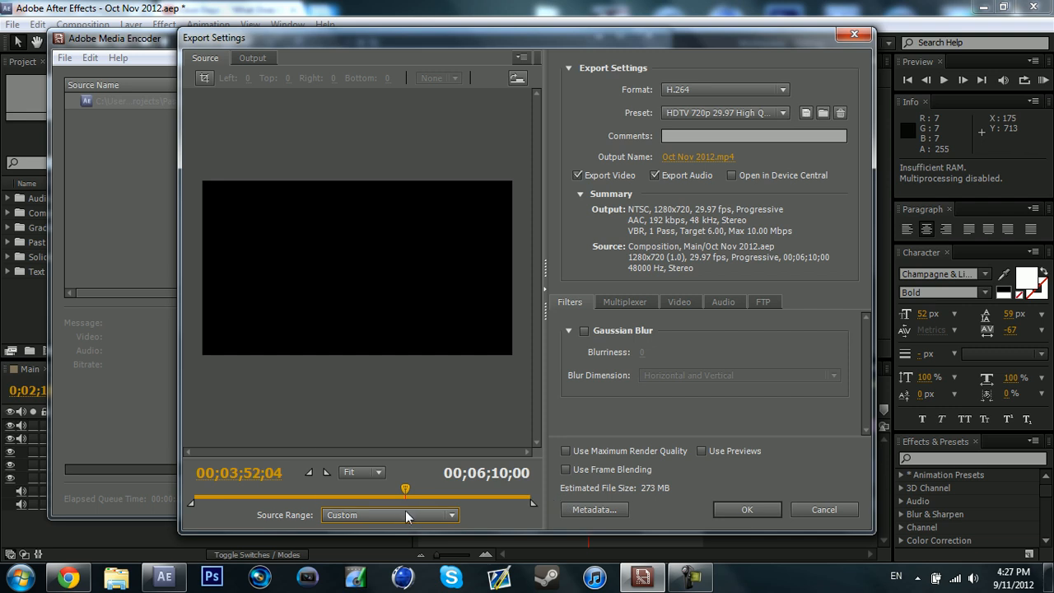
pyautogui.click(386, 514)
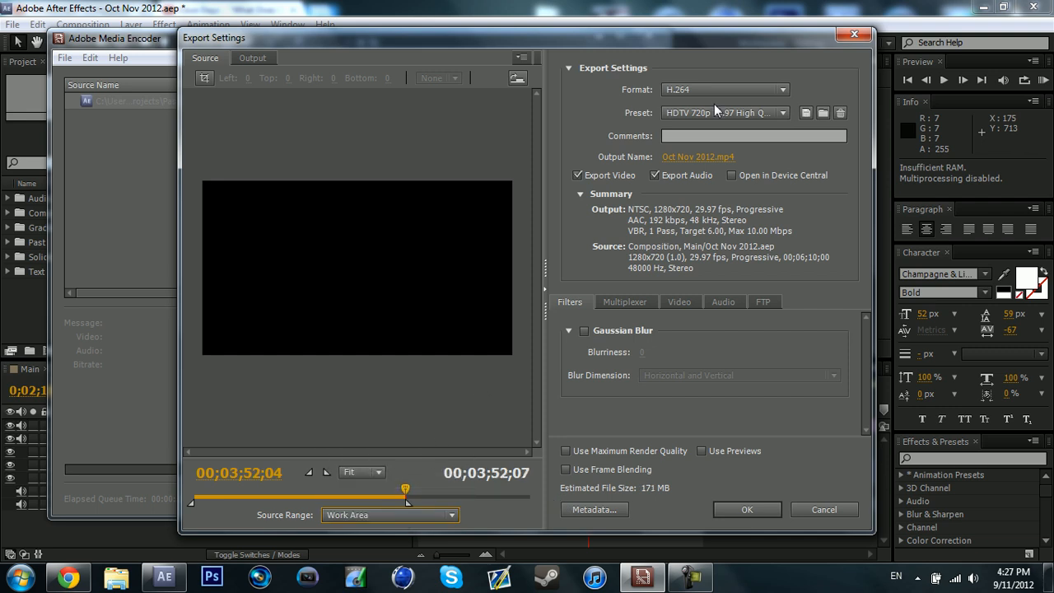
# Keep H.264 format, choose the HDTV 720p 29.97 High Quality preset, and set the output location.
pyautogui.click(724, 89)
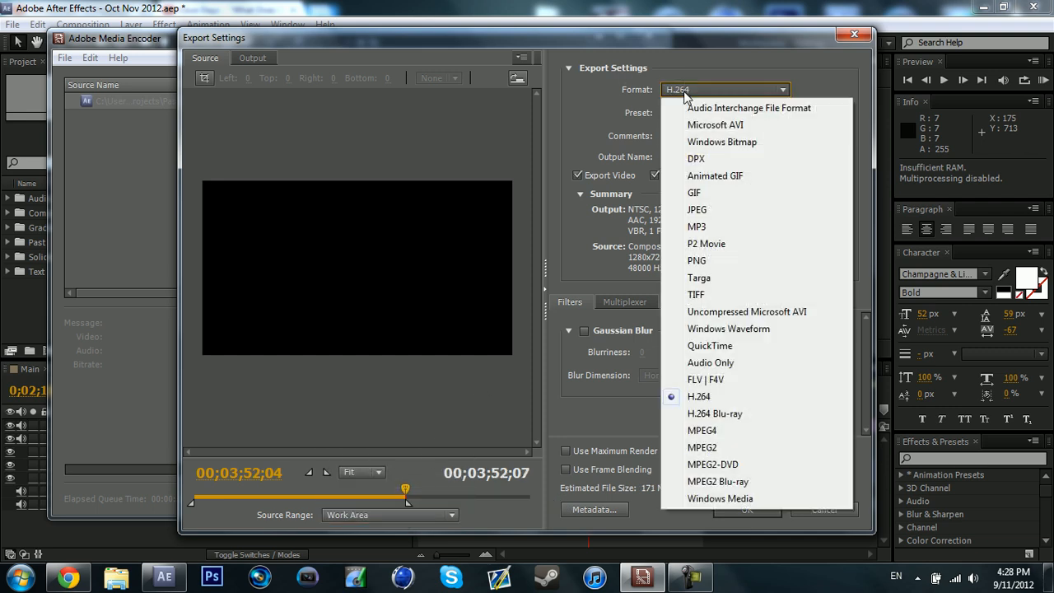
pyautogui.click(698, 396)
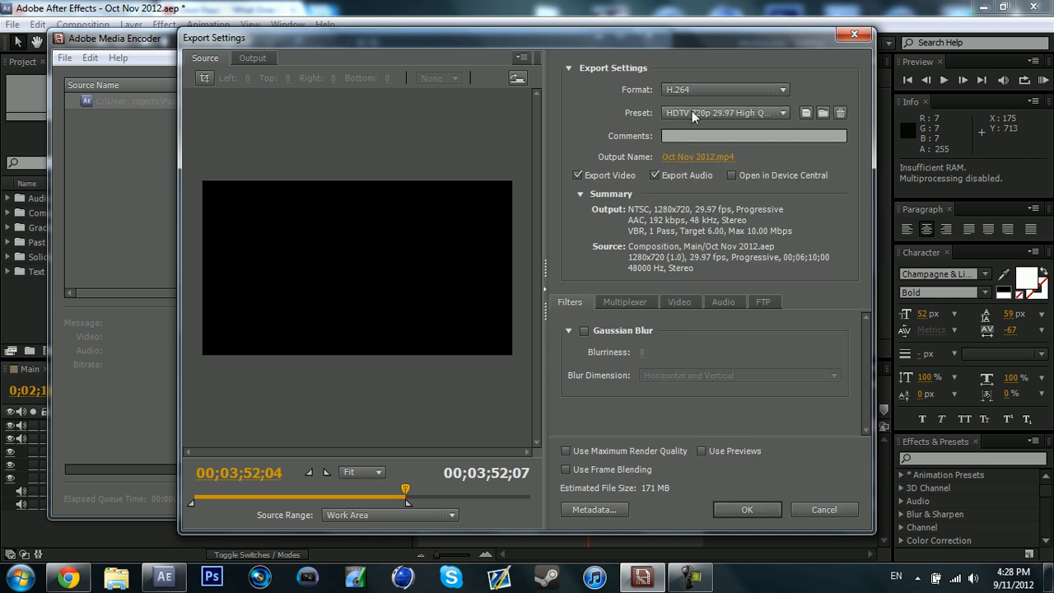
pyautogui.click(724, 113)
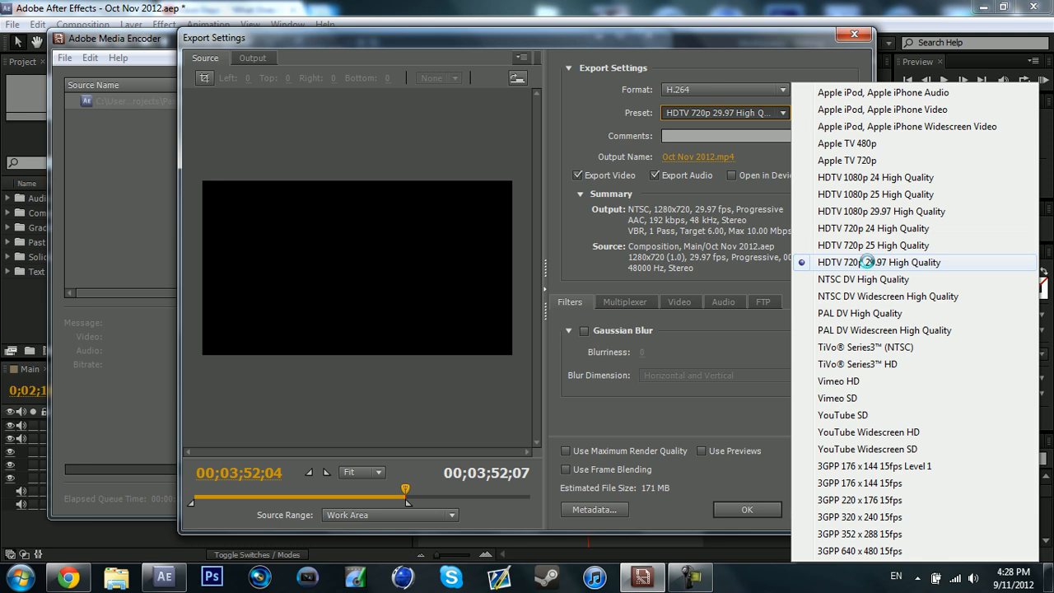
pyautogui.moveTo(881, 210)
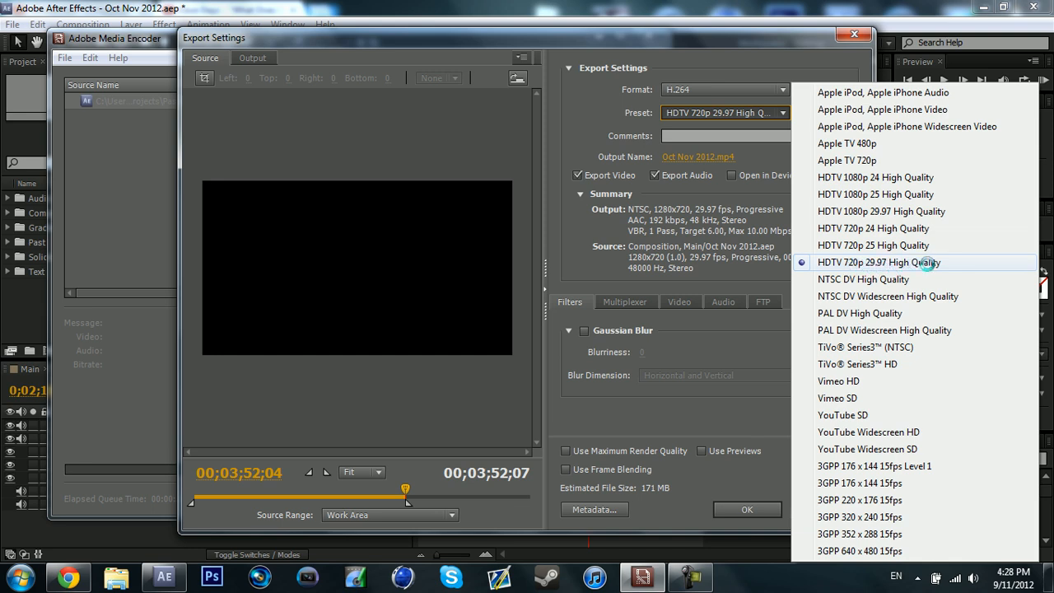
pyautogui.click(879, 261)
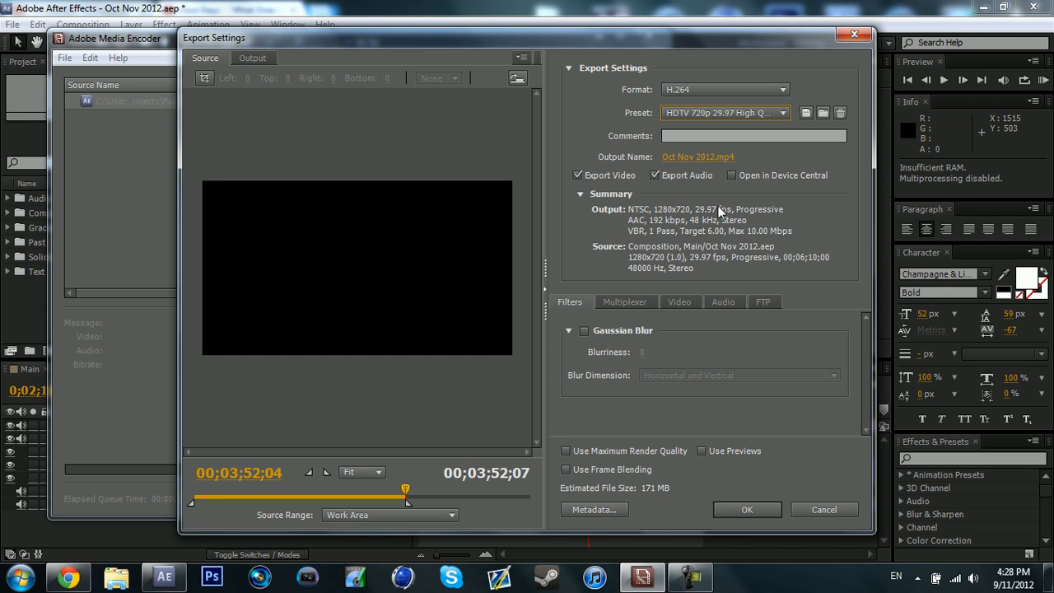
pyautogui.click(698, 156)
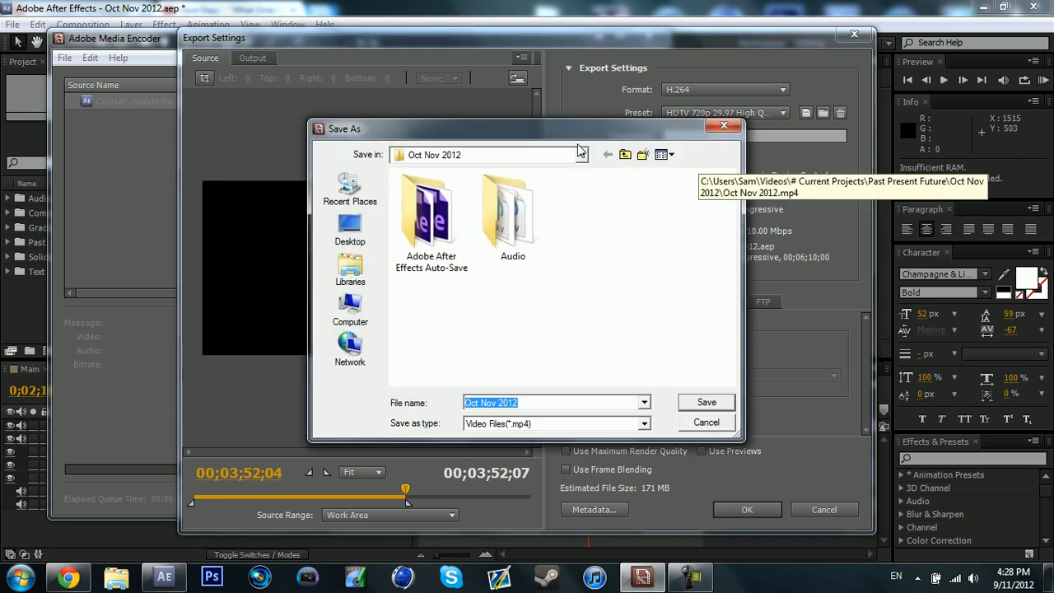
# Save the output as Oct Nov 2012.mp4 and confirm the export settings.
pyautogui.click(705, 402)
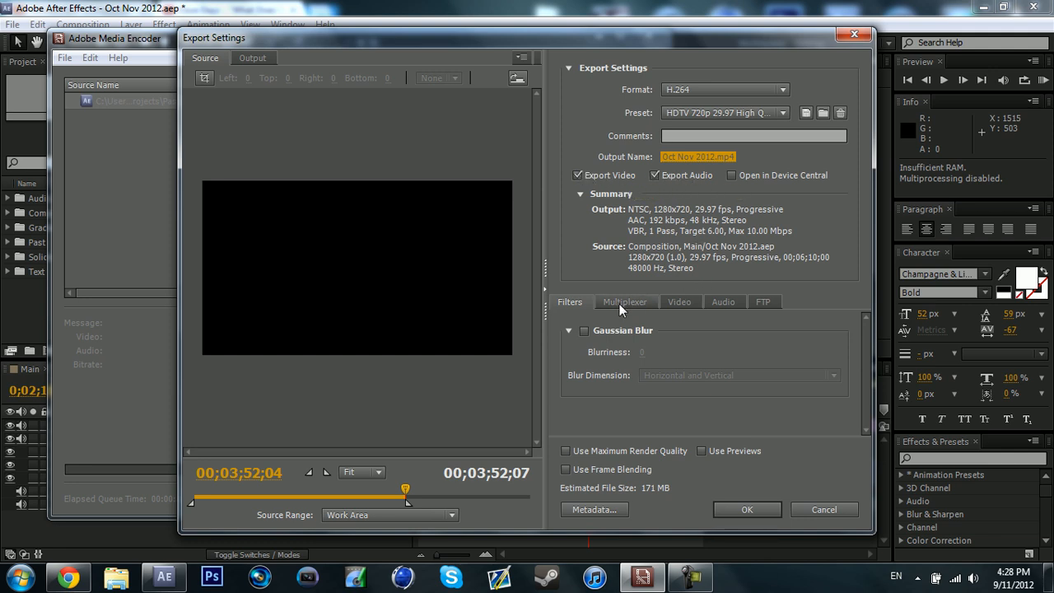
pyautogui.click(745, 509)
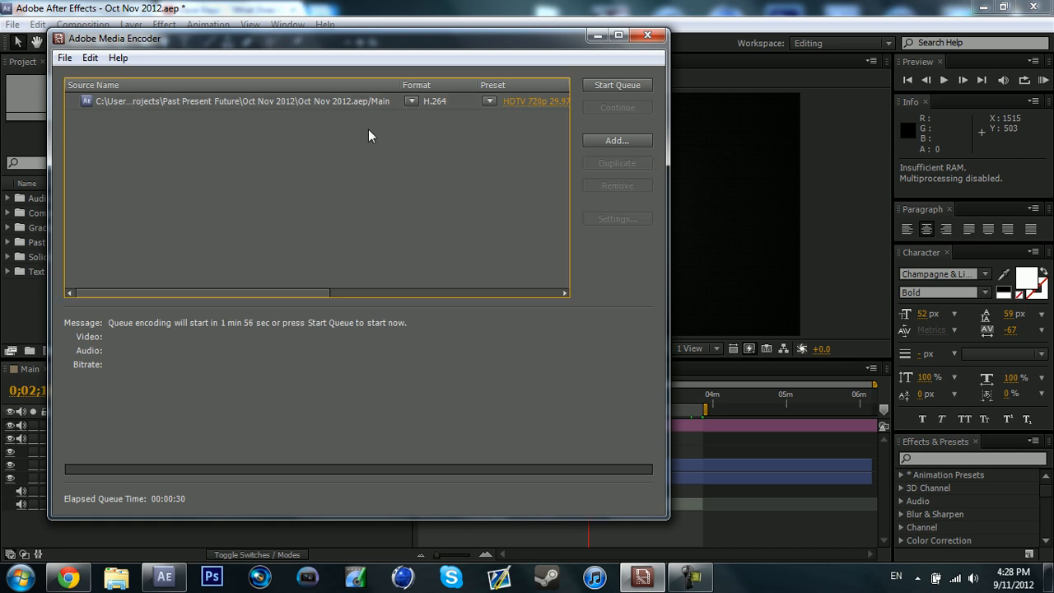
pyautogui.moveTo(312, 141)
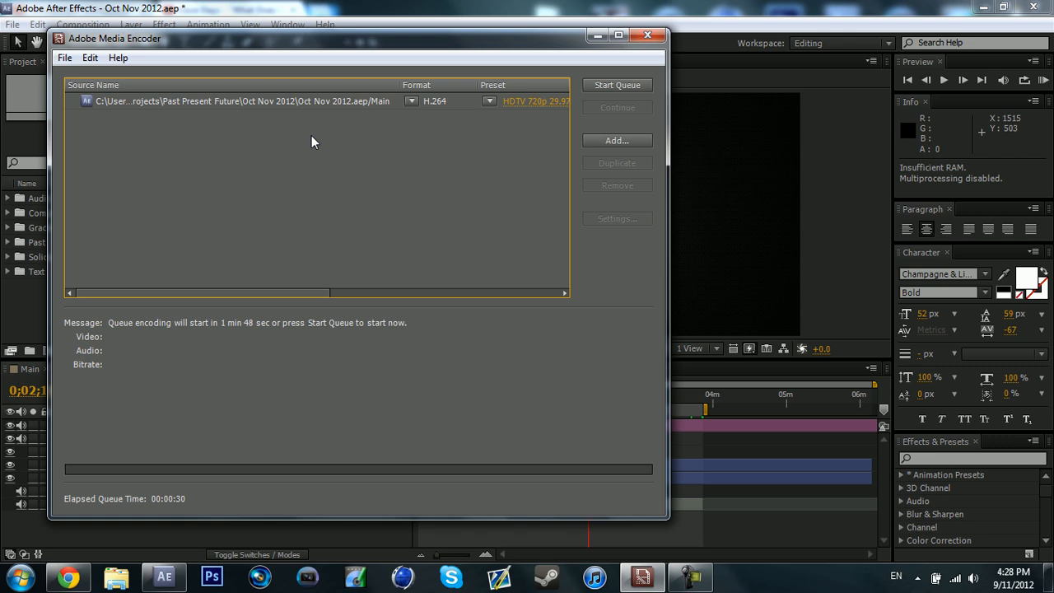
pyautogui.moveTo(616, 140)
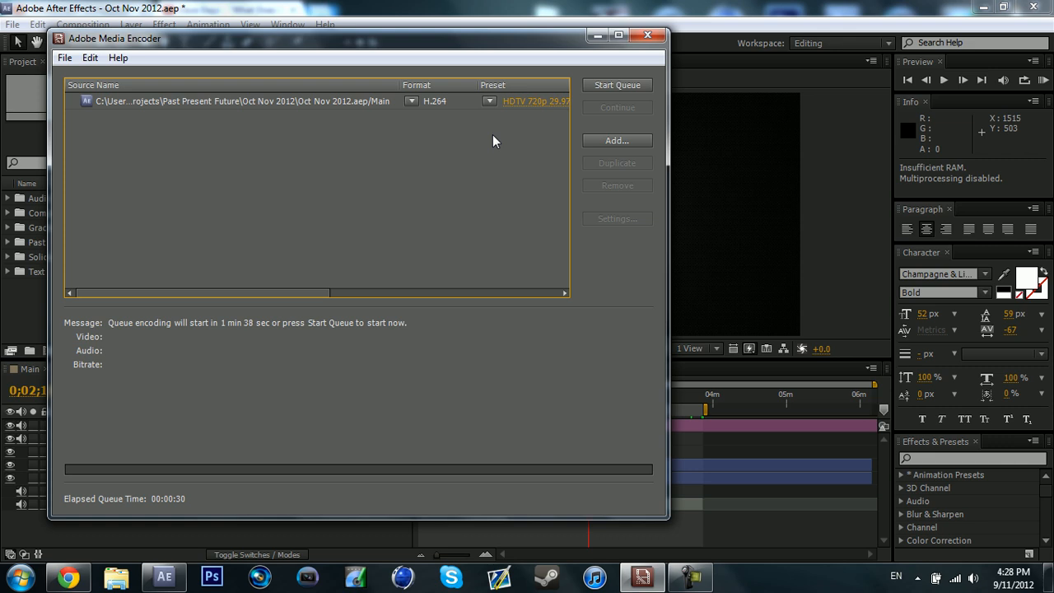
pyautogui.moveTo(508, 132)
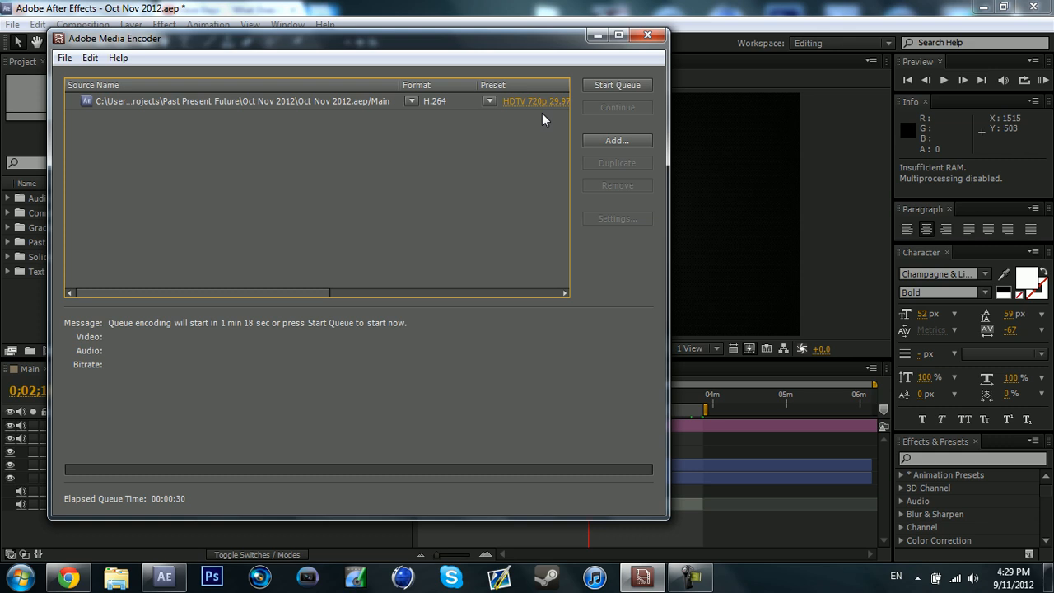
pyautogui.moveTo(634, 412)
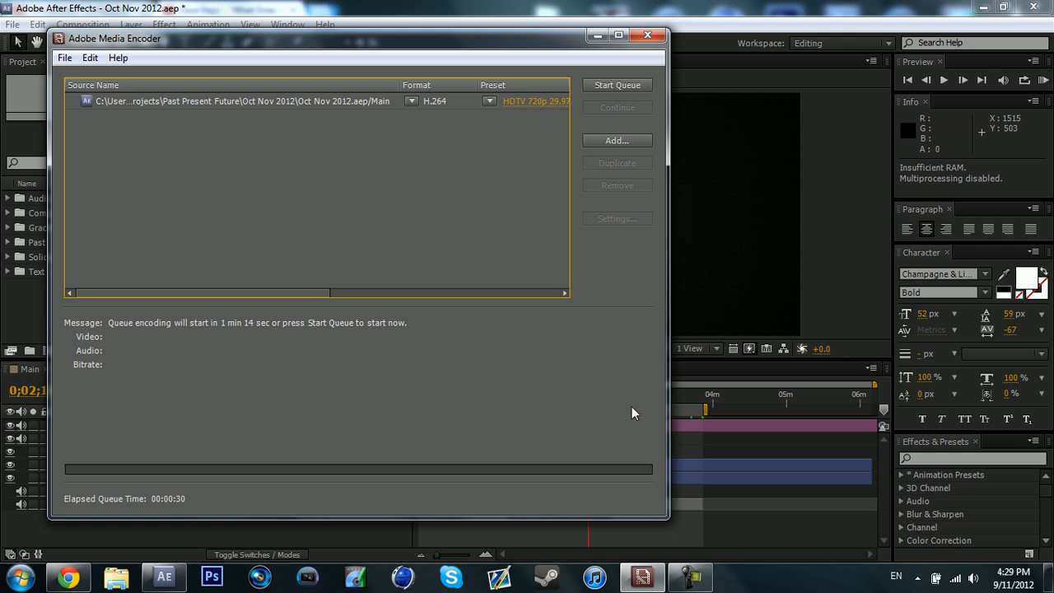
pyautogui.moveTo(697, 559)
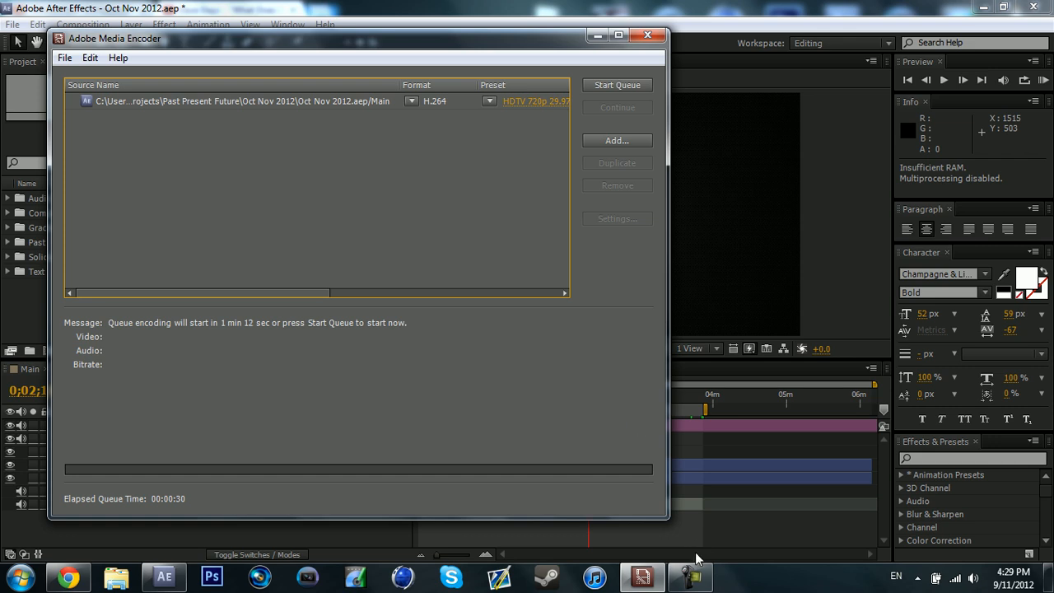